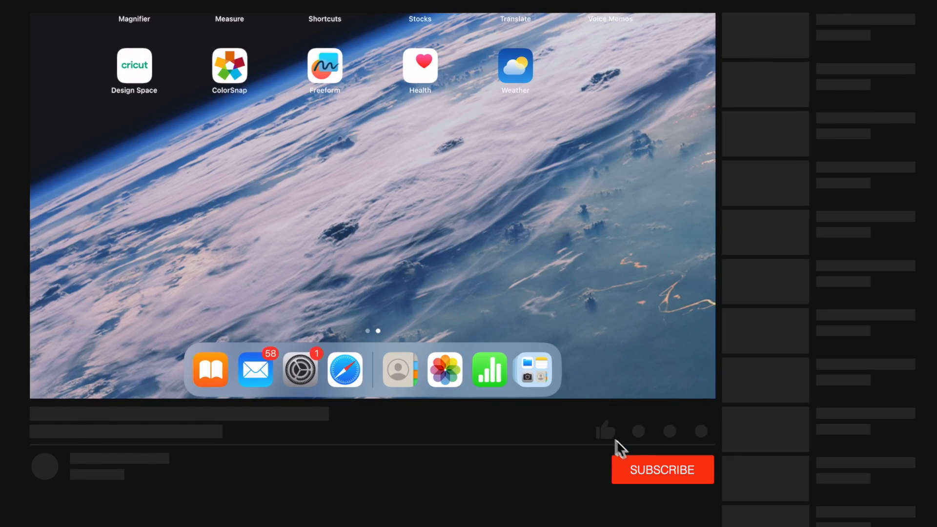
Launch Numbers from the Dock into its iCloud Drive spreadsheet browser.
click(604, 430)
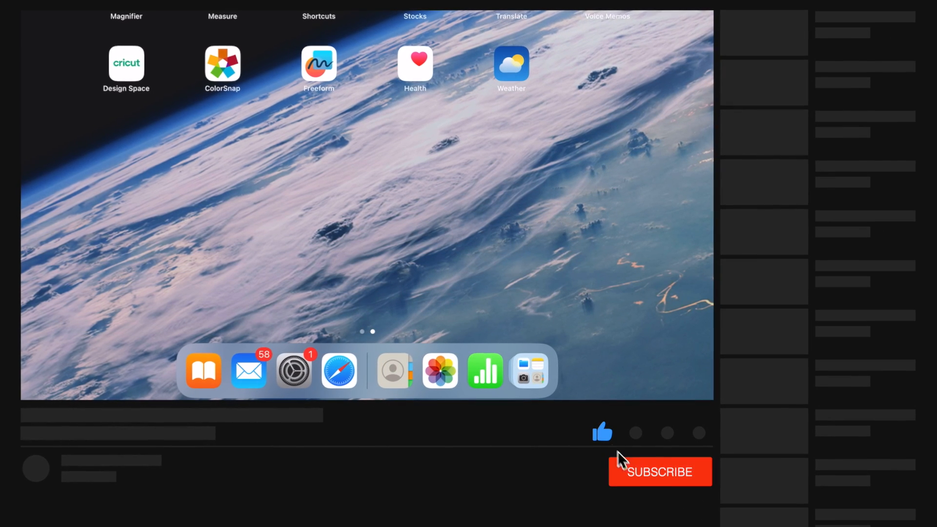
click(658, 471)
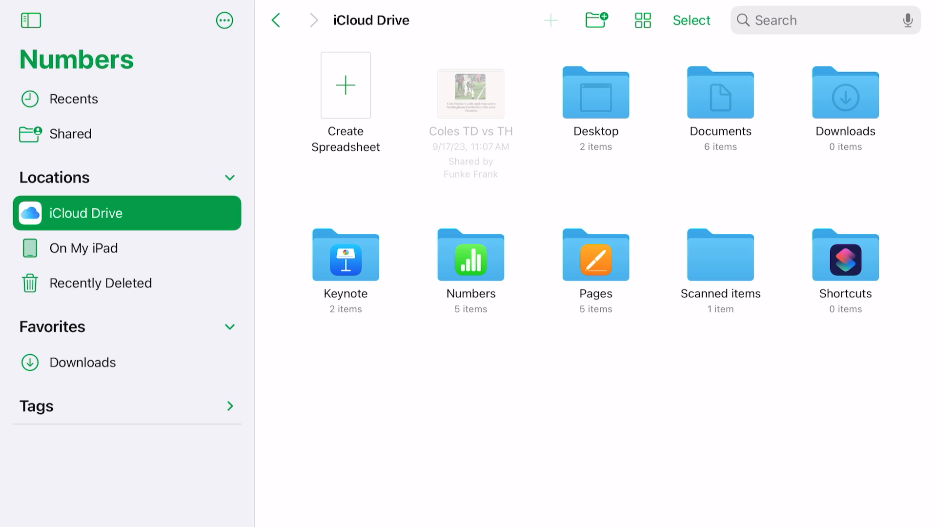
Start a new spreadsheet, backing out once, to reach the Choose a Template screen.
click(345, 85)
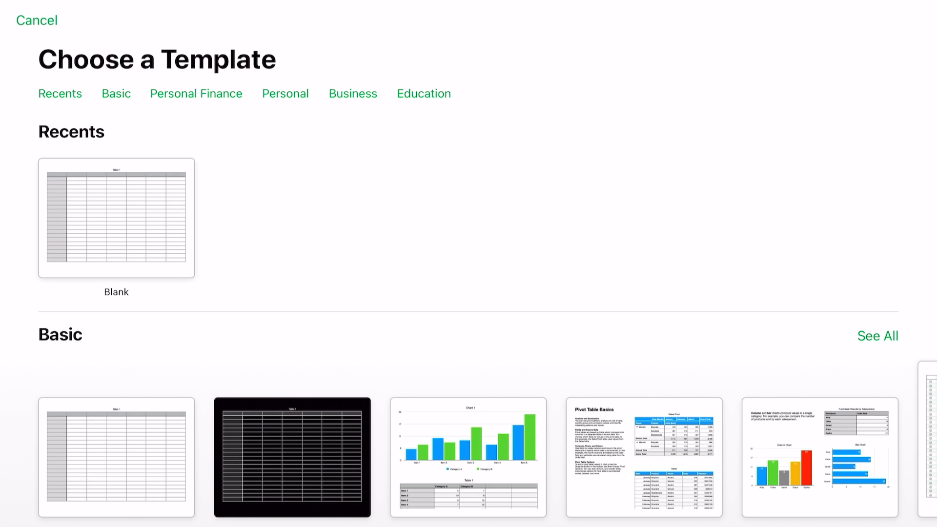
click(36, 20)
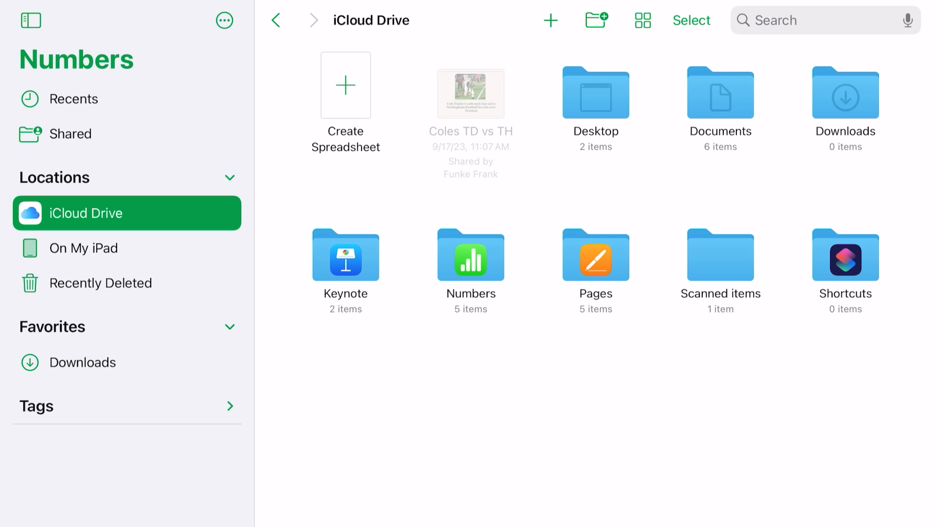
click(346, 85)
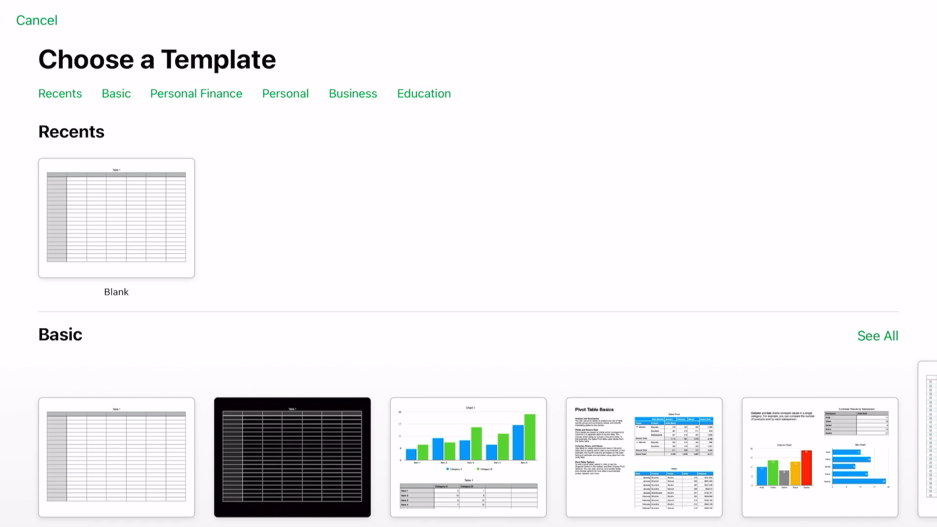
scroll(down, 3)
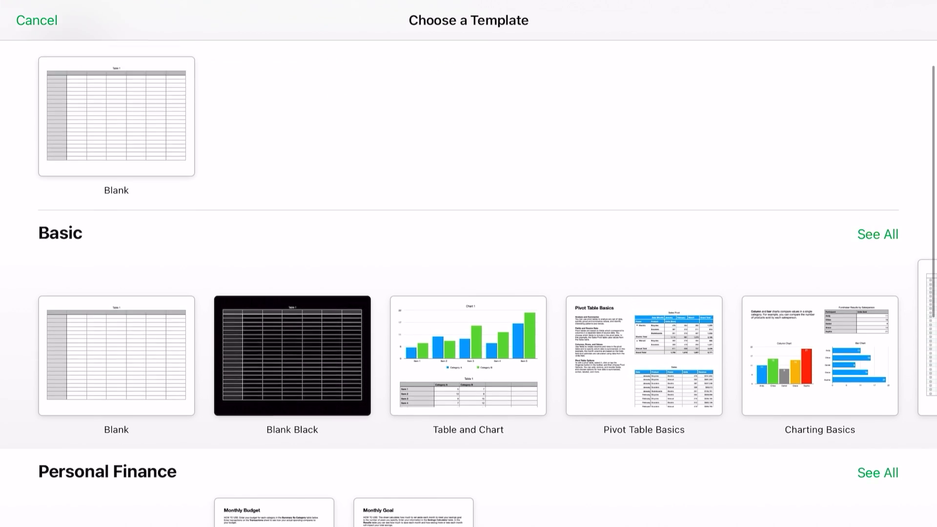
scroll(down, 3)
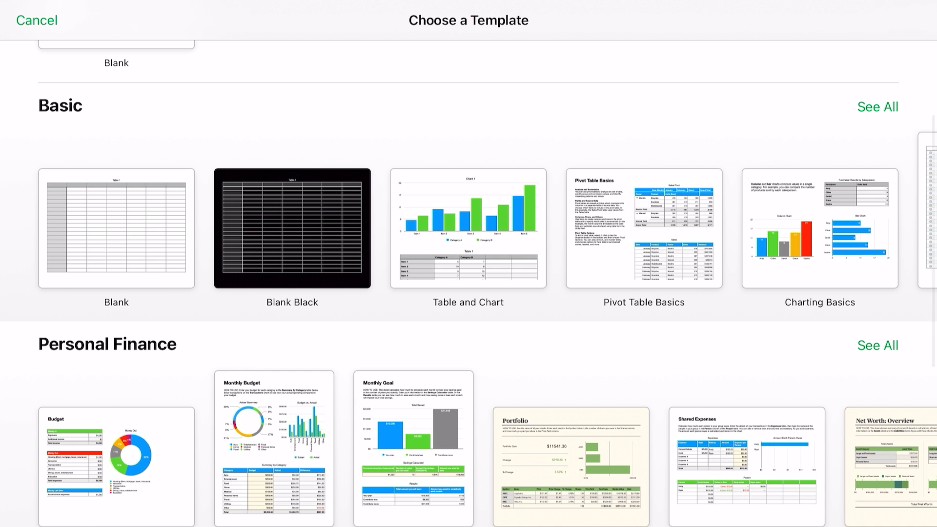
scroll(down, 3)
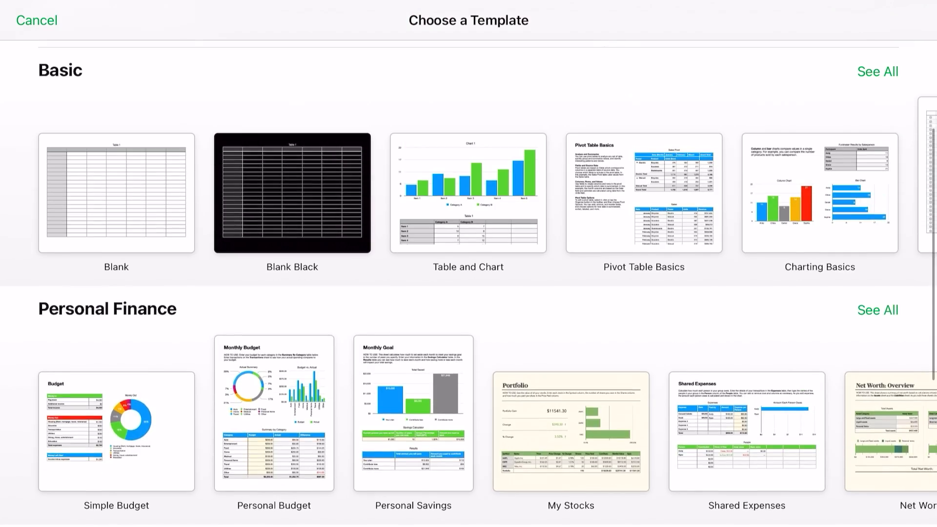
scroll(down, 3)
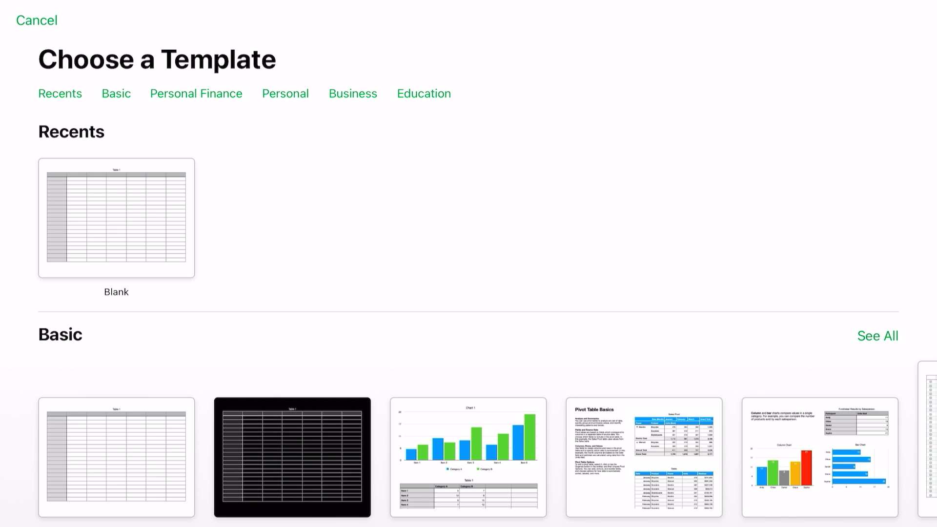
click(877, 336)
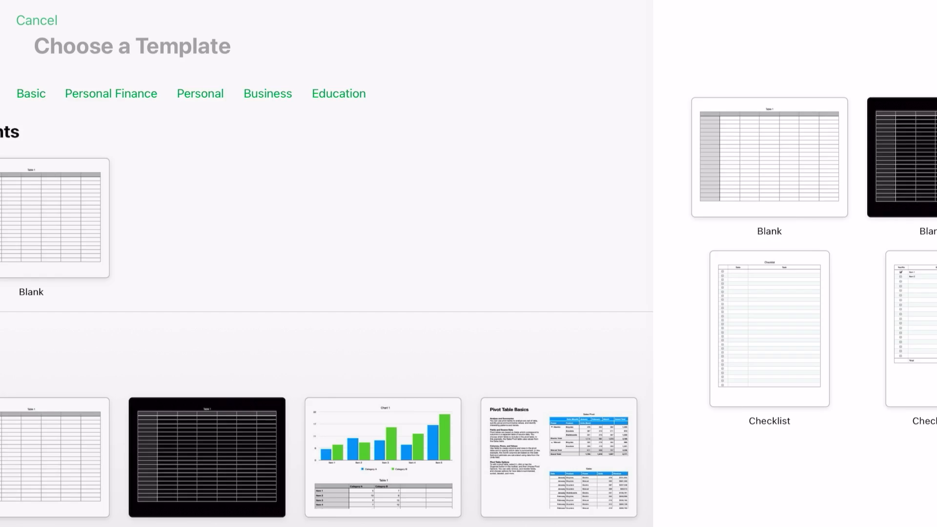
click(110, 94)
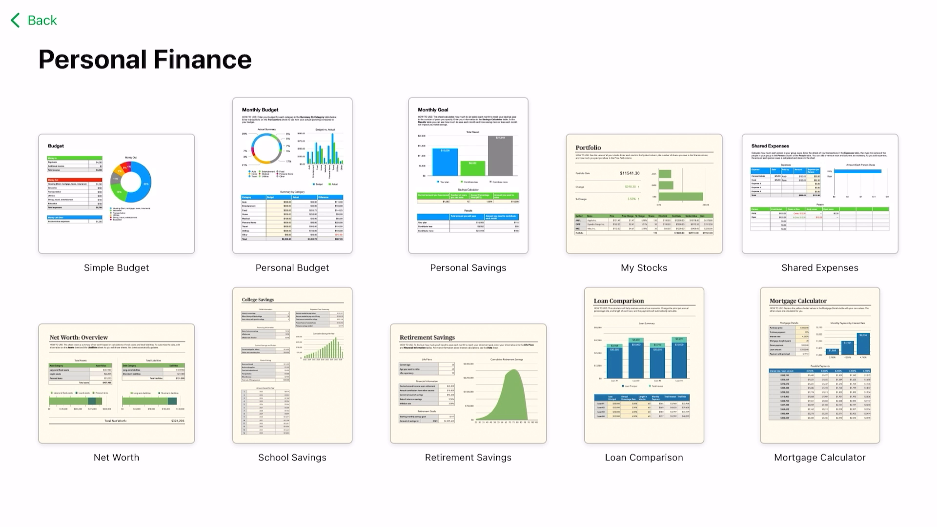
click(32, 20)
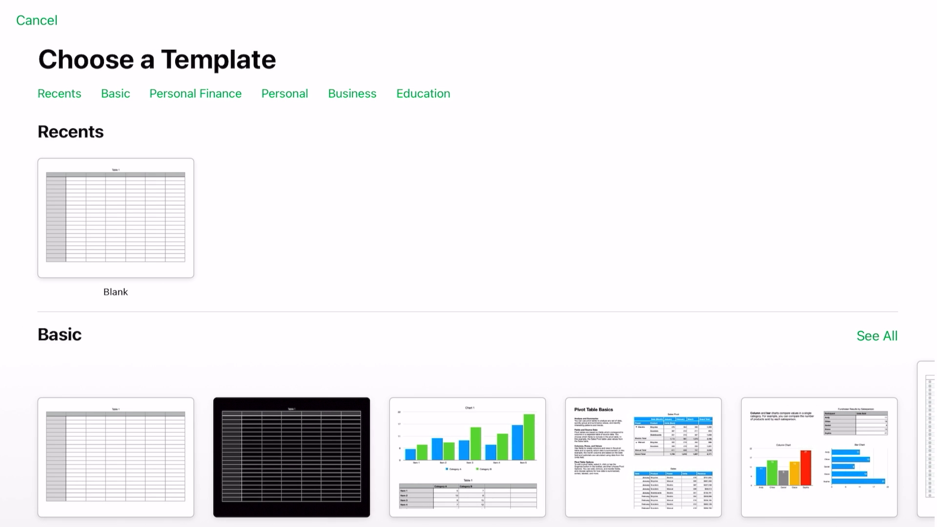
click(284, 93)
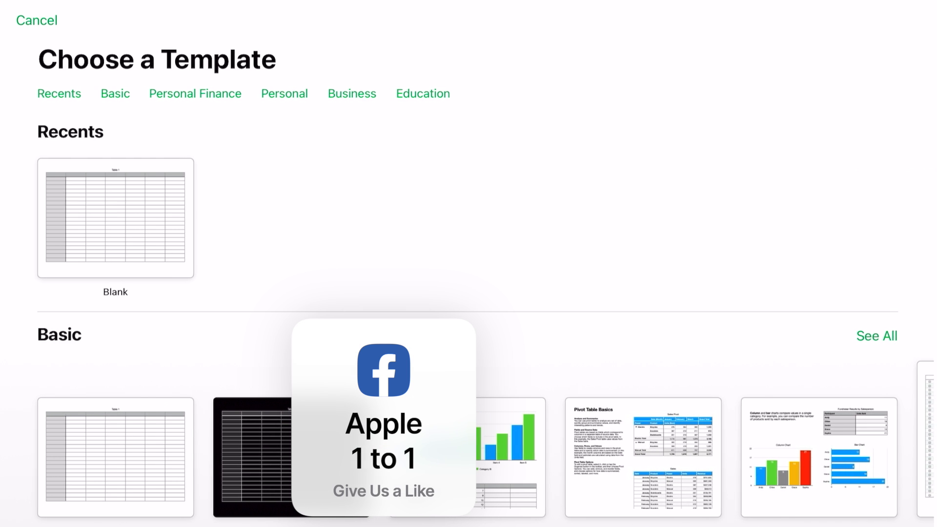
click(353, 94)
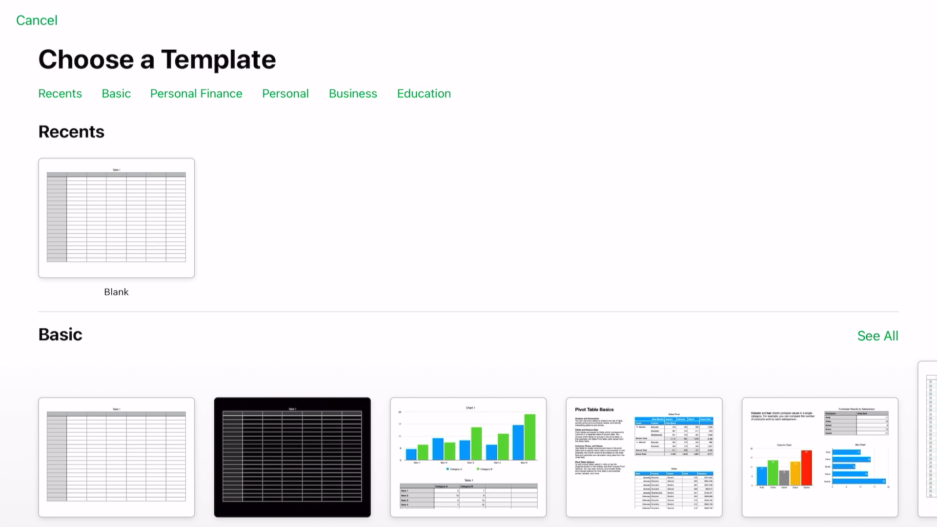
Create a new spreadsheet from the Blank template showing Sheet 1 with Table 1.
click(116, 458)
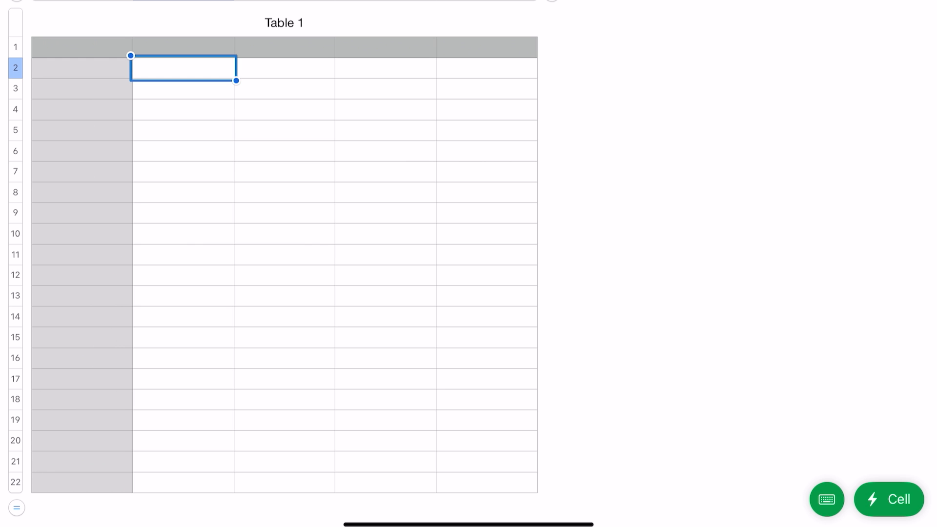
scroll(down, 3)
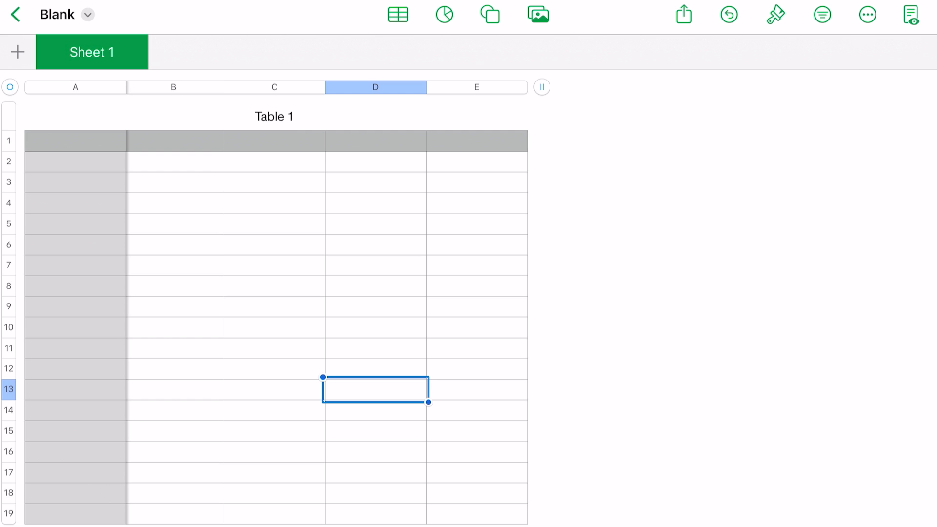
Rename Sheet 1 to 'Data' and retitle Table 1 as 'Detail'.
double_click(91, 52)
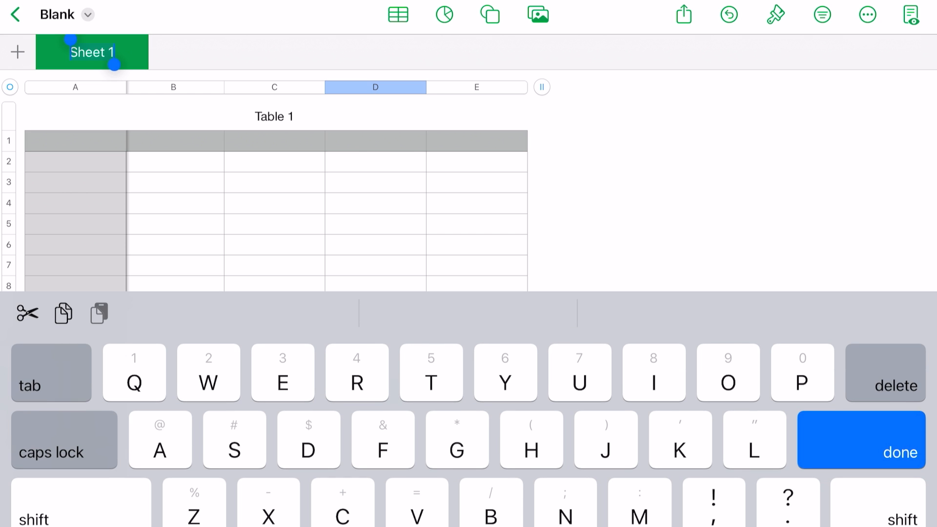
text(Dat)
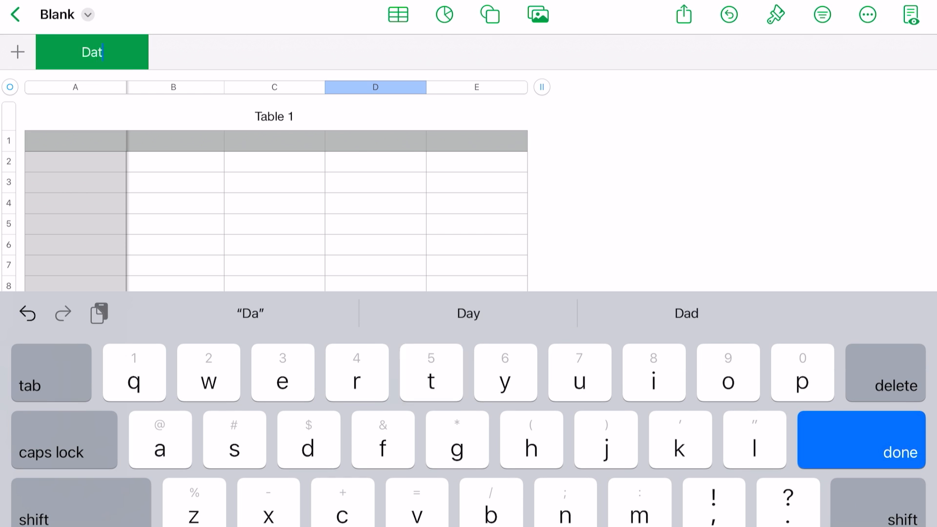
text(a)
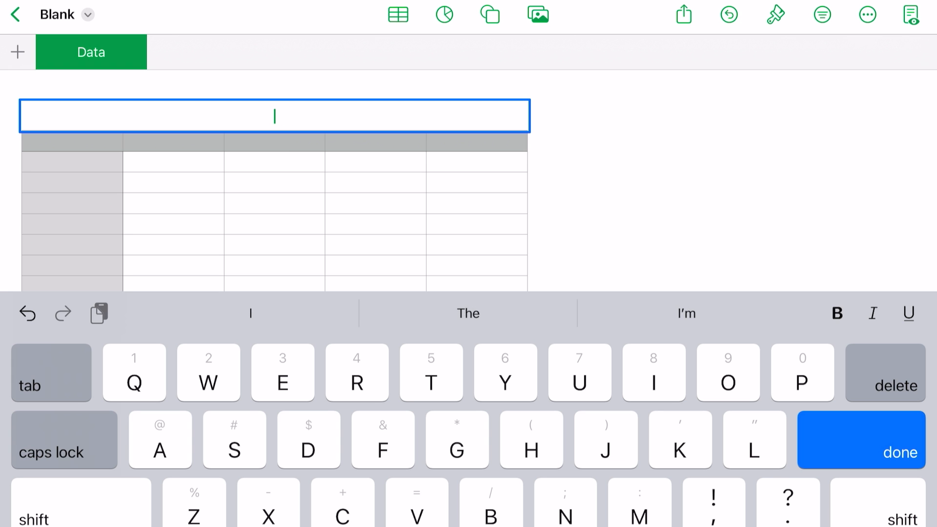
text(Detal)
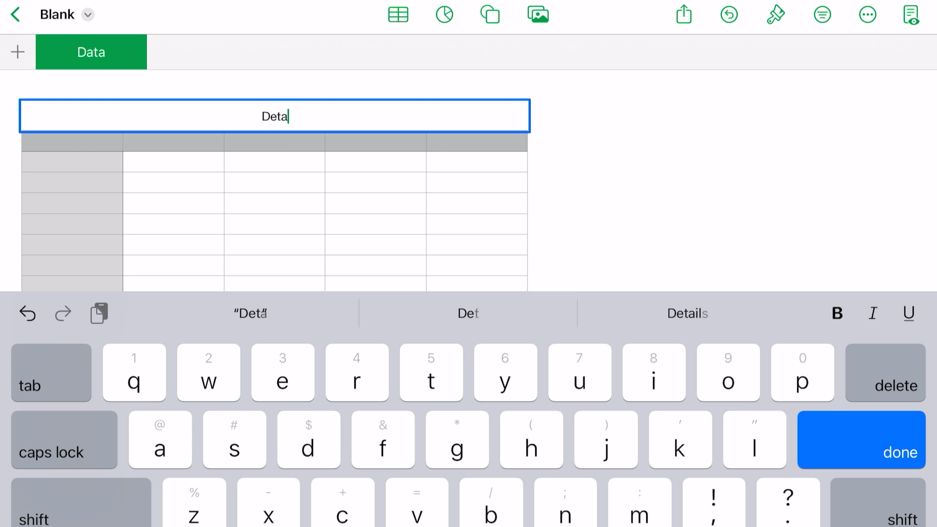
text(il)
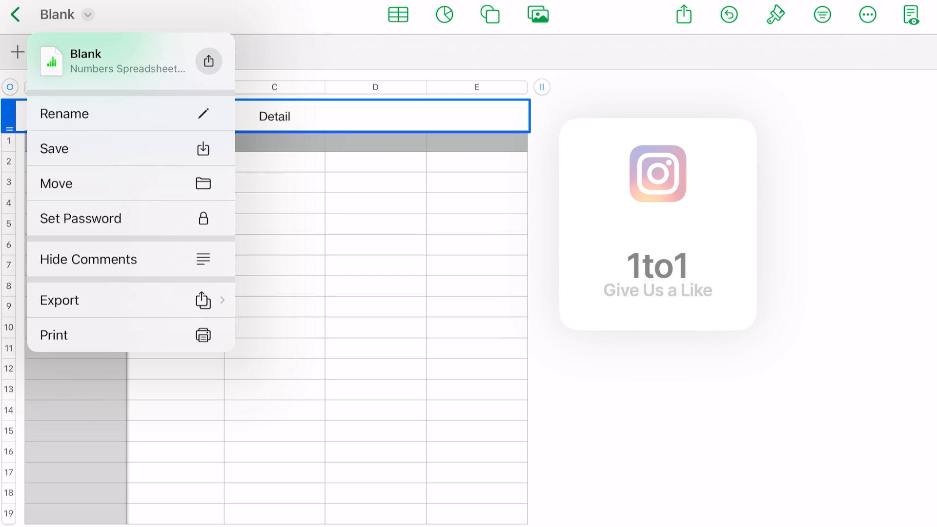
Rename the document, entering 'Te' and accepting the Test1 suggestion.
click(64, 114)
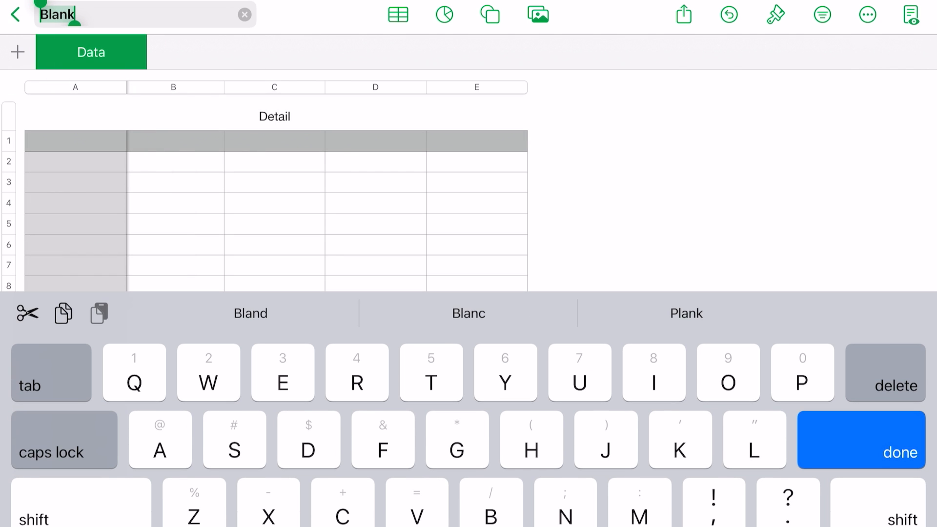
text(Test)
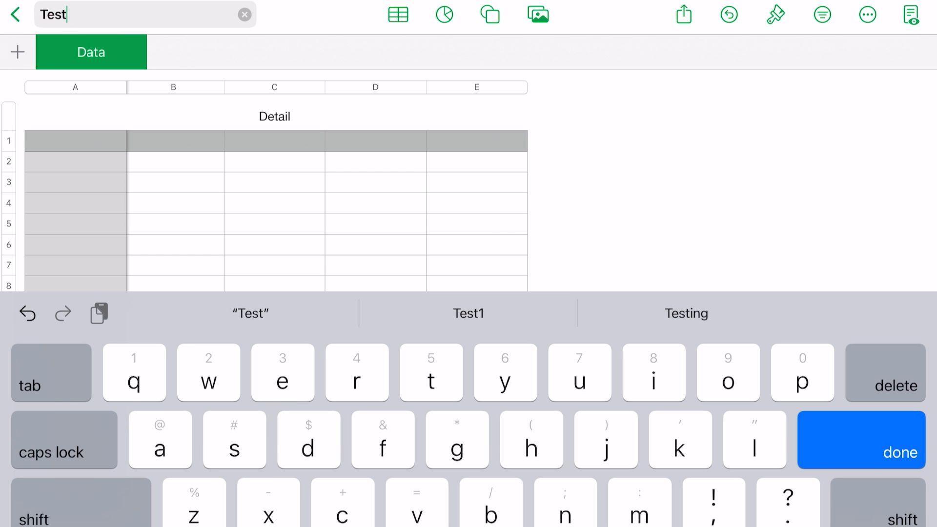
click(469, 313)
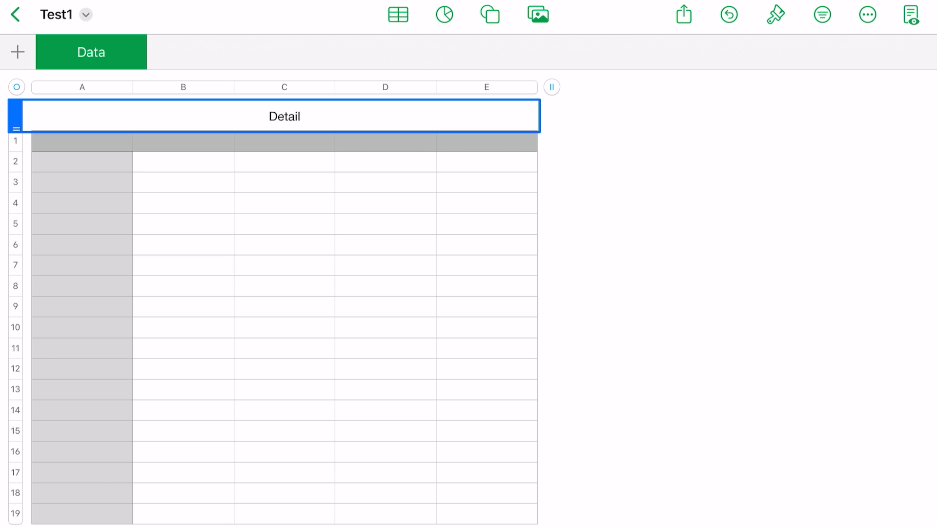
Add a second table, undo it, and show the chart types gallery.
click(398, 14)
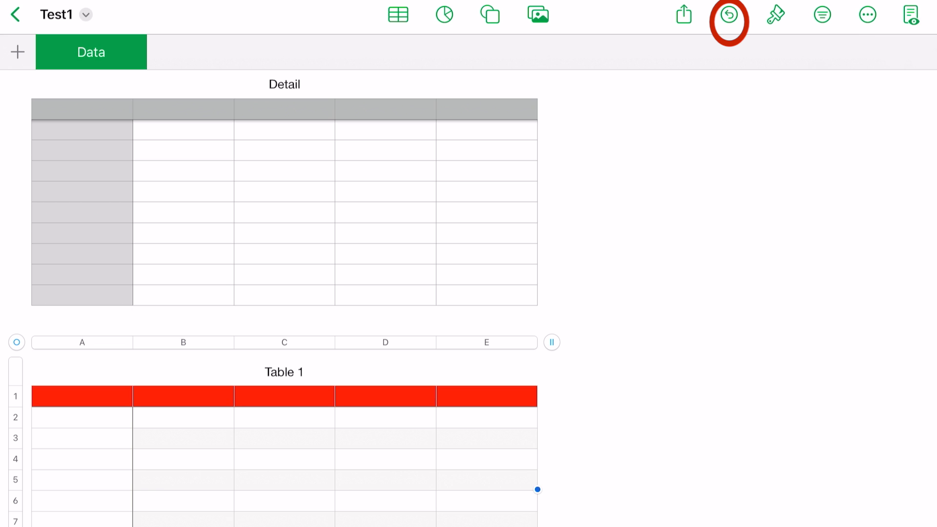
click(728, 14)
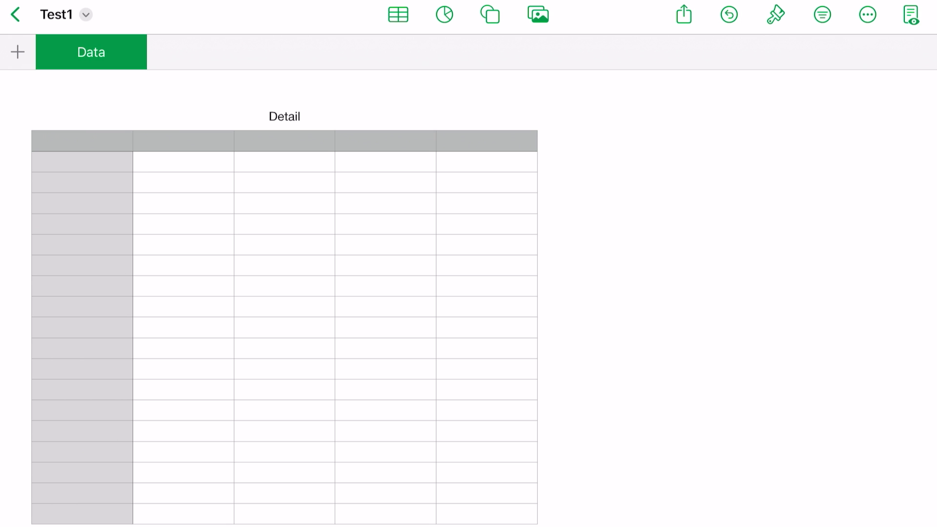
click(443, 13)
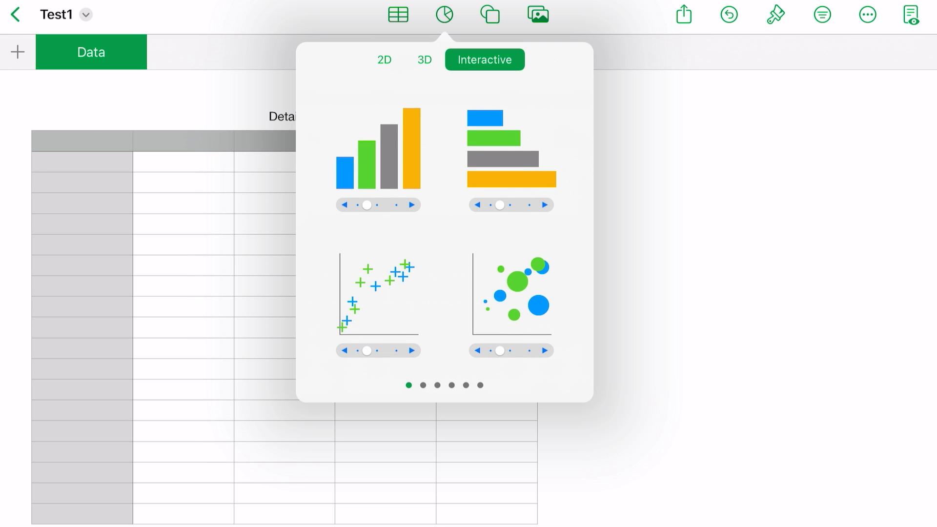
click(385, 60)
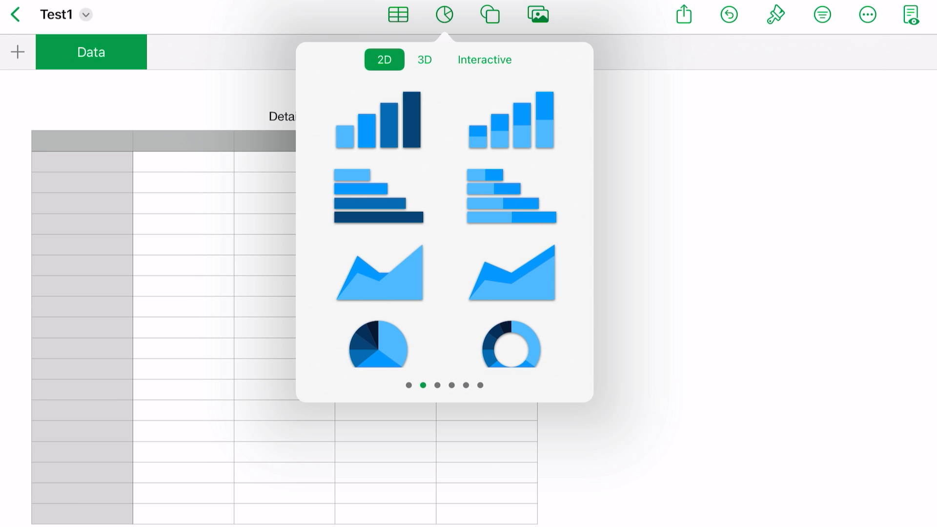
click(423, 59)
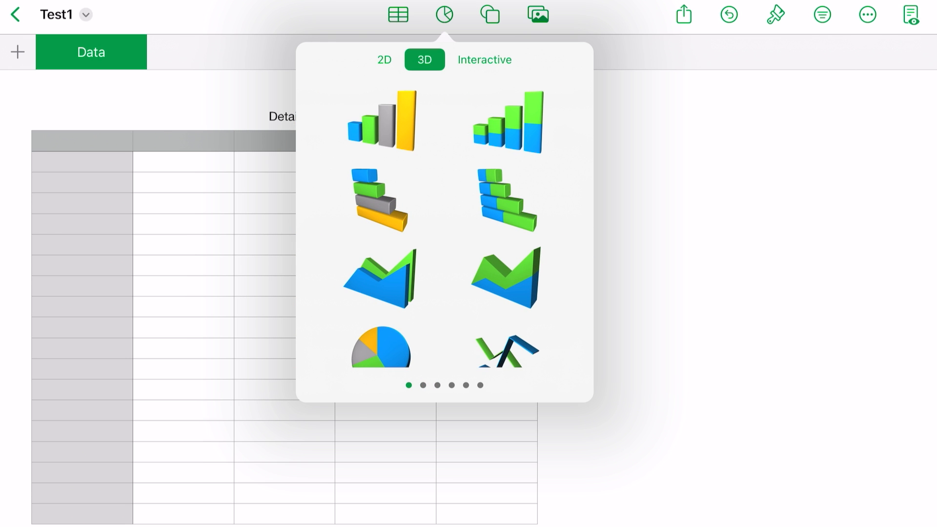
click(485, 59)
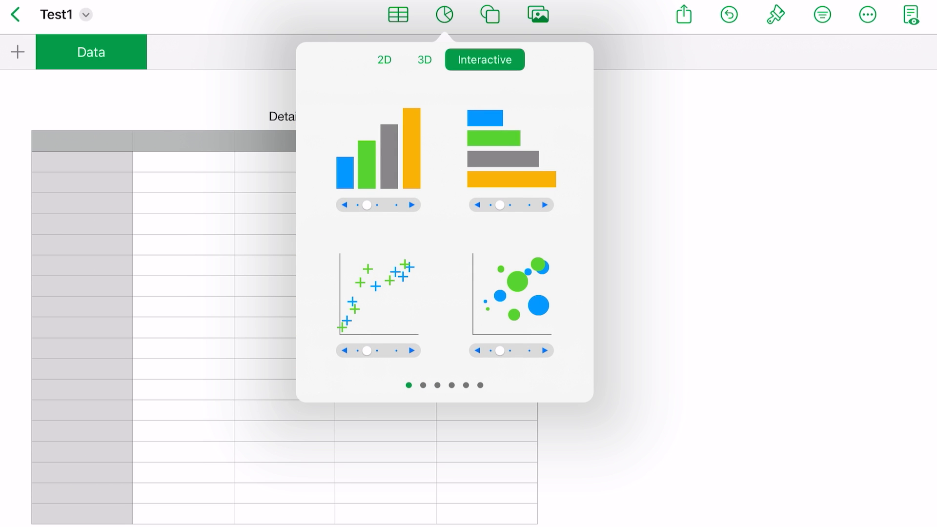
click(384, 60)
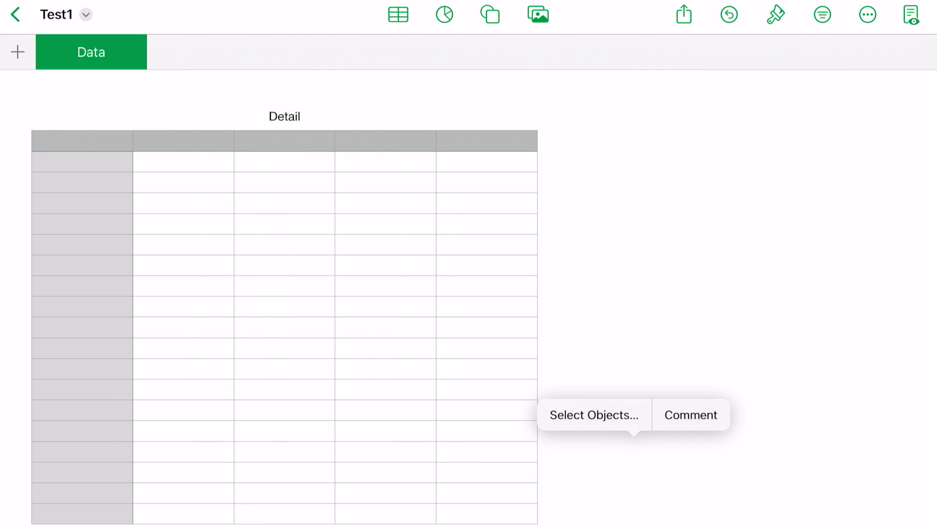
Show the Shapes library from the toolbar.
click(489, 14)
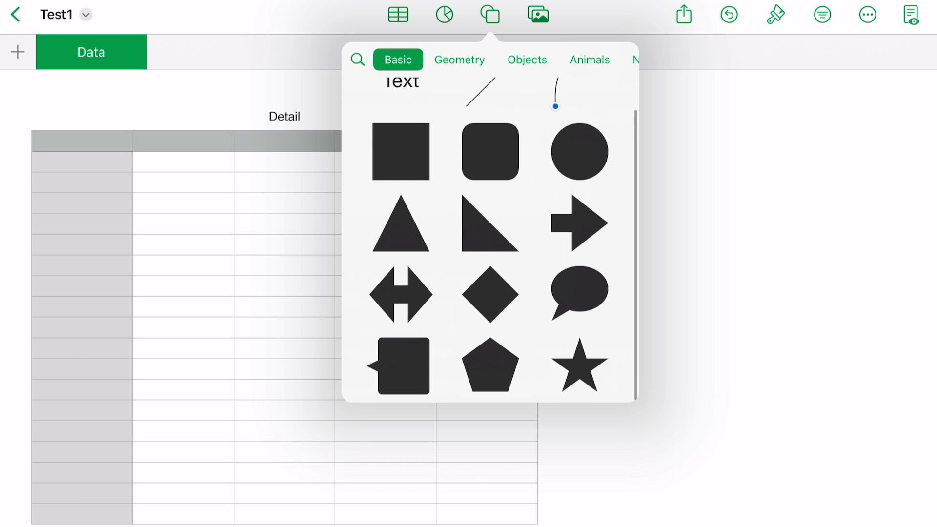
Insert a T-shirt shape from Objects, shrink and move it, then delete it.
click(448, 60)
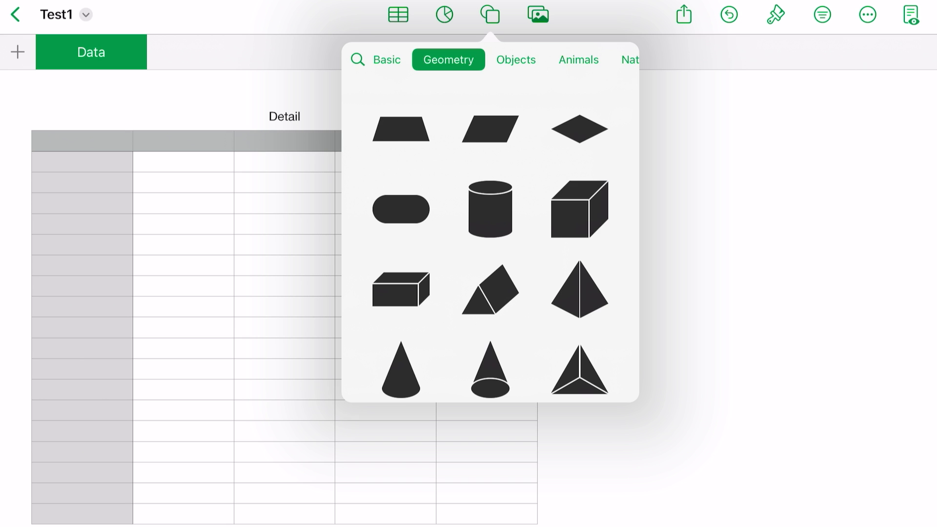
click(505, 60)
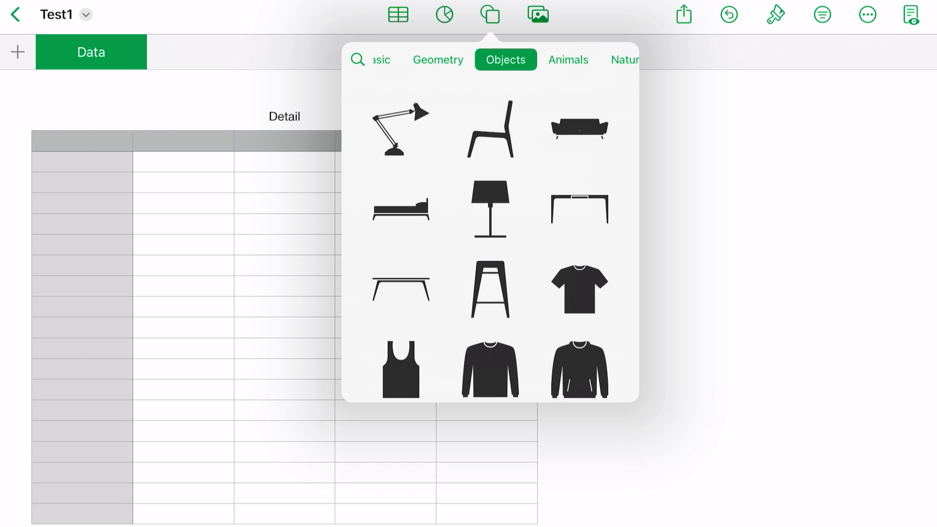
click(576, 289)
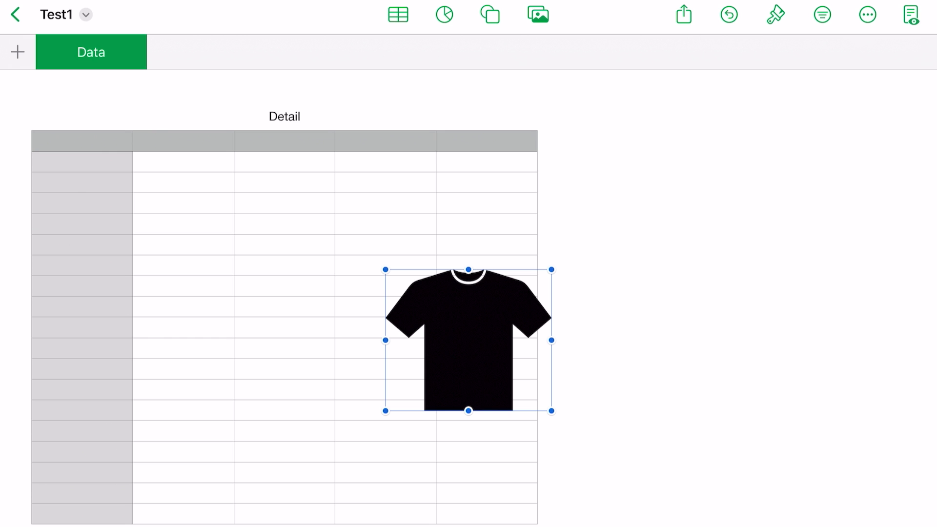
drag(550, 410, 437, 312)
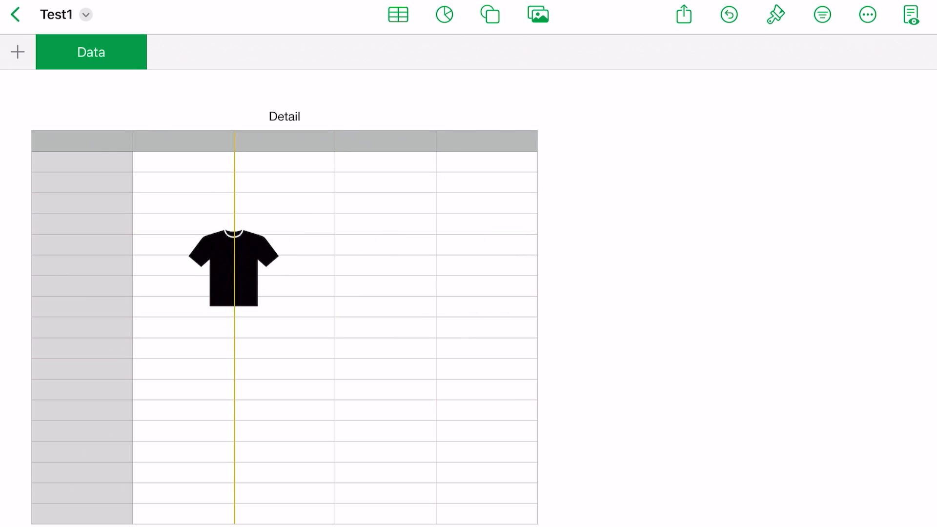
drag(233, 267, 269, 321)
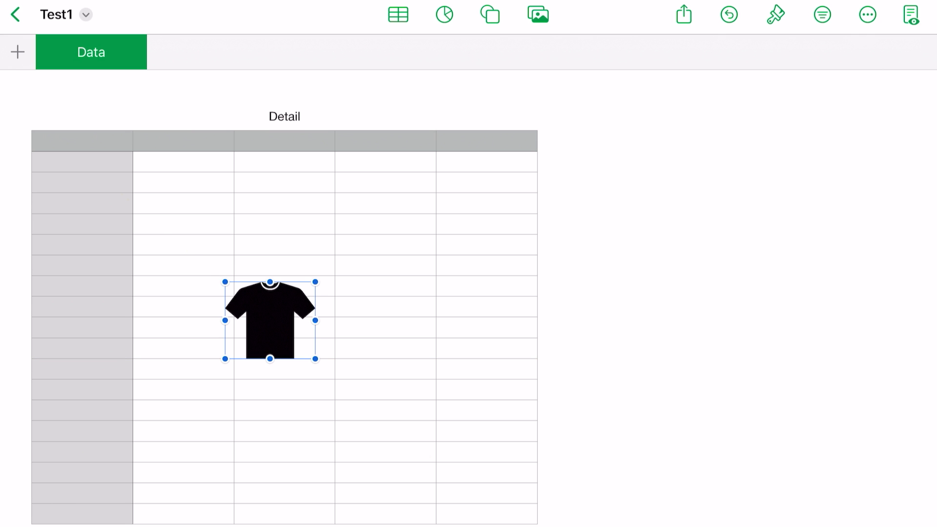
drag(269, 320, 717, 256)
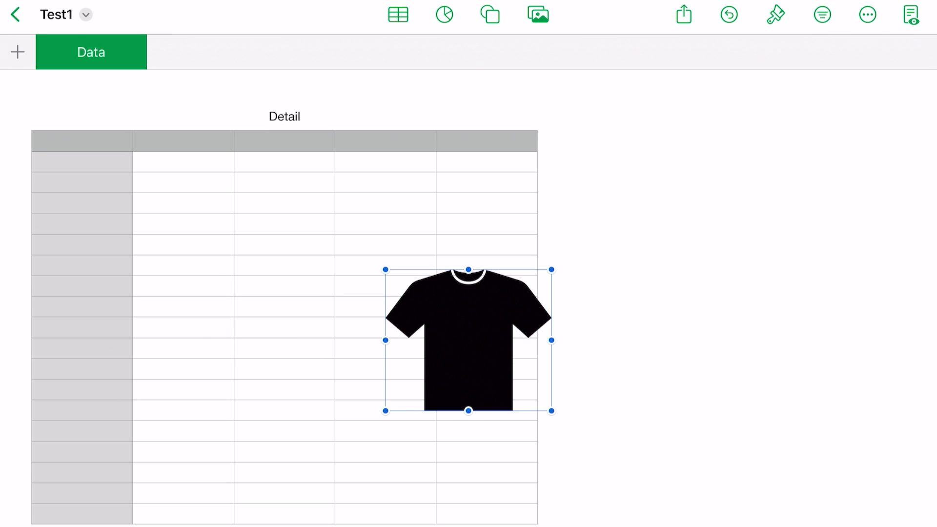
key(delete)
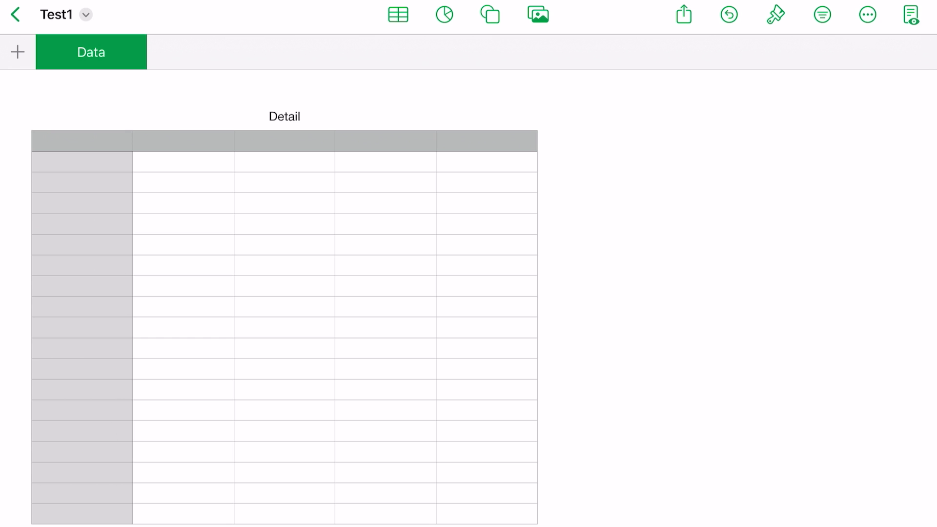
click(536, 14)
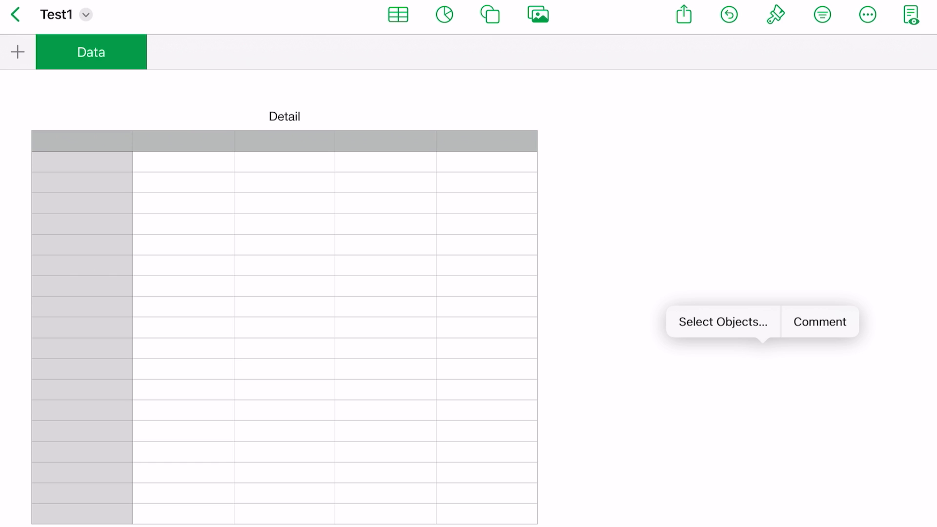
Begin editing the Detail table's first header cell B1 with the keyboard up.
click(183, 141)
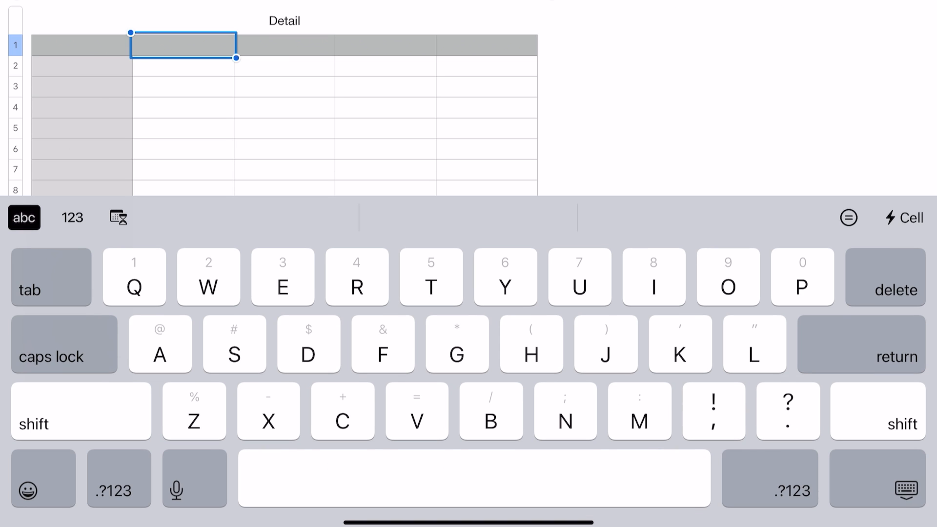
Enter January and February headers via autocomplete, continuing the month and Rent, Insurance, Gas, Food labels.
text(Jan)
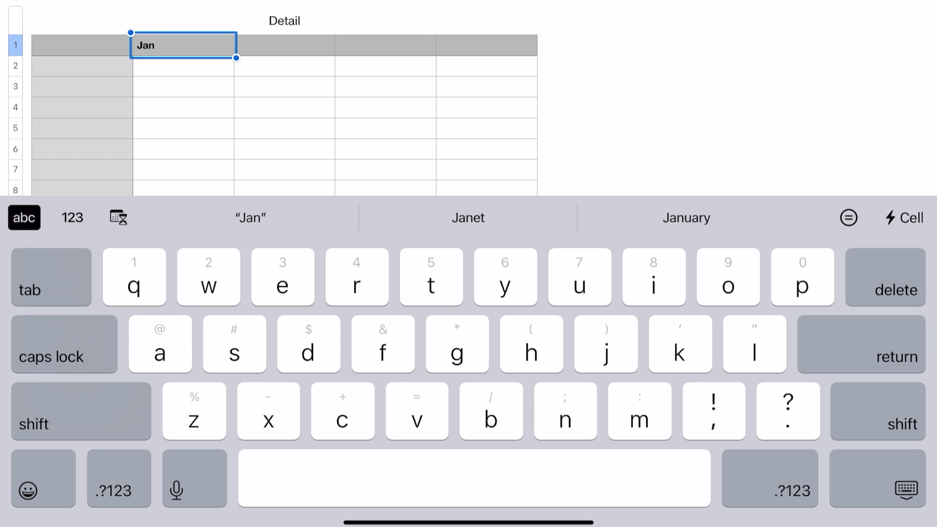
click(686, 218)
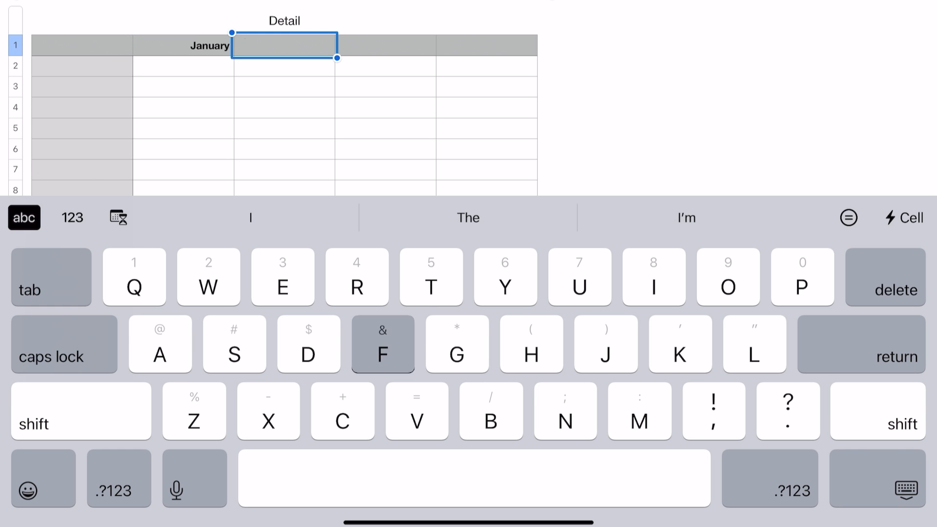
text(Feb)
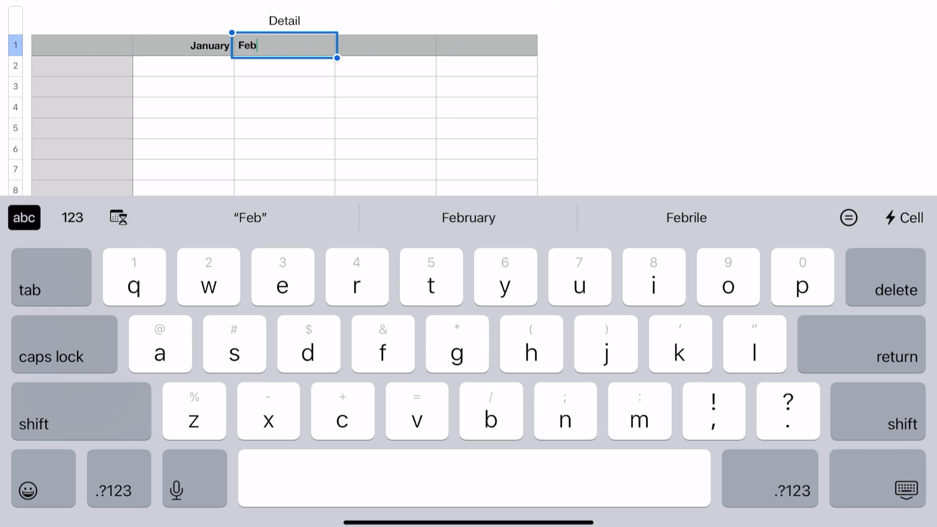
click(469, 217)
text(April)
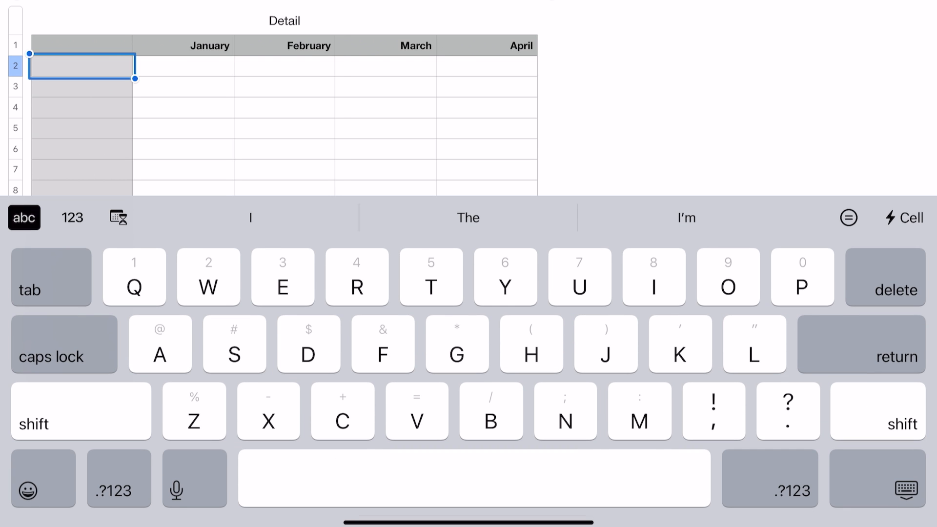
text(ent)
click(82, 128)
text(Food)
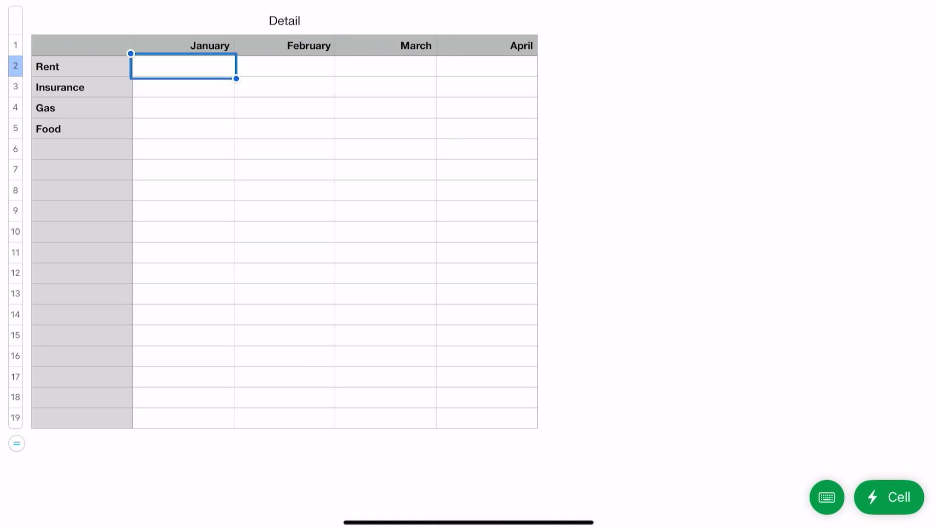
Enter January amounts Rent 1500, Insurance 250, Gas 80, Food 150 and select B2:B5.
click(826, 496)
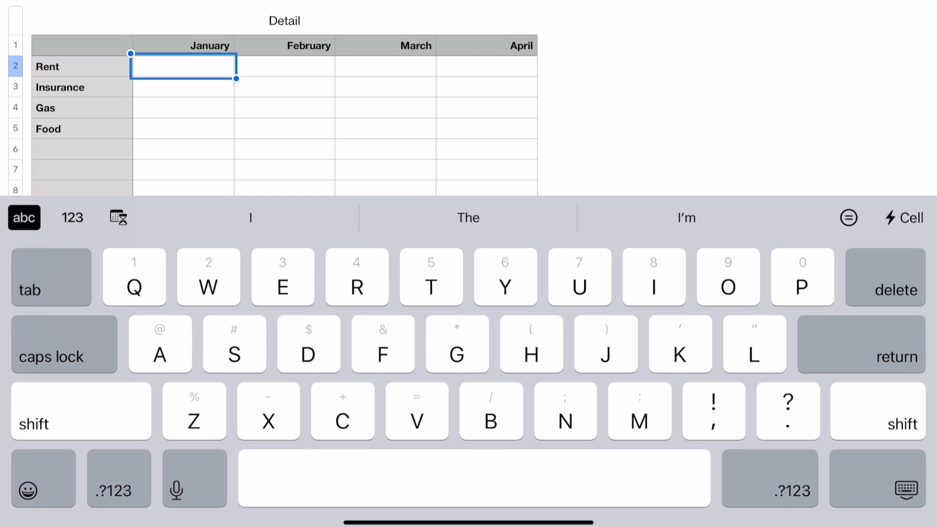
click(71, 217)
text(1500)
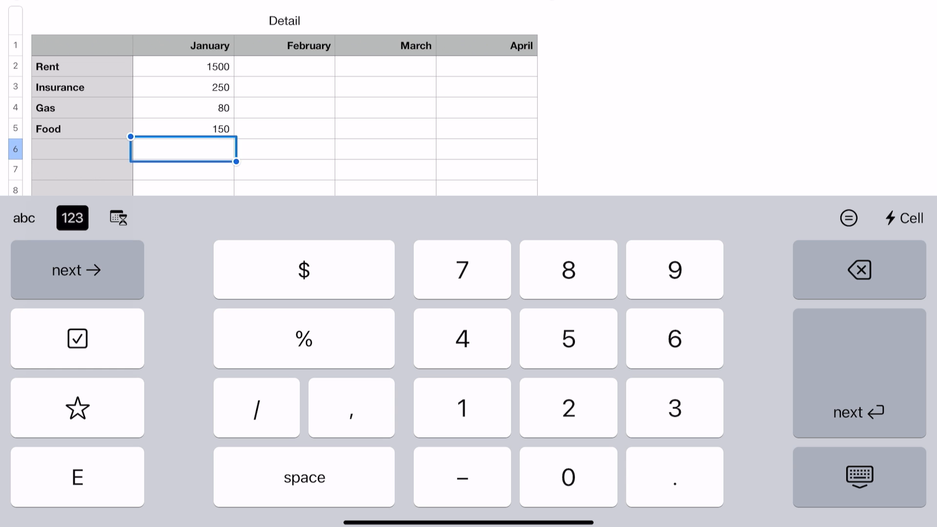
click(183, 66)
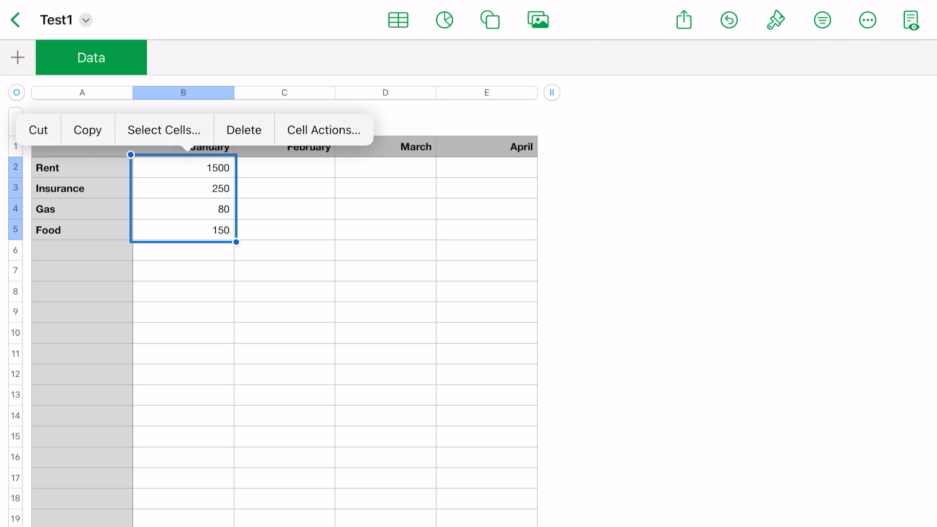
Format B2:B5 as US dollar currency with 2 decimals and Accounting Style on.
click(775, 20)
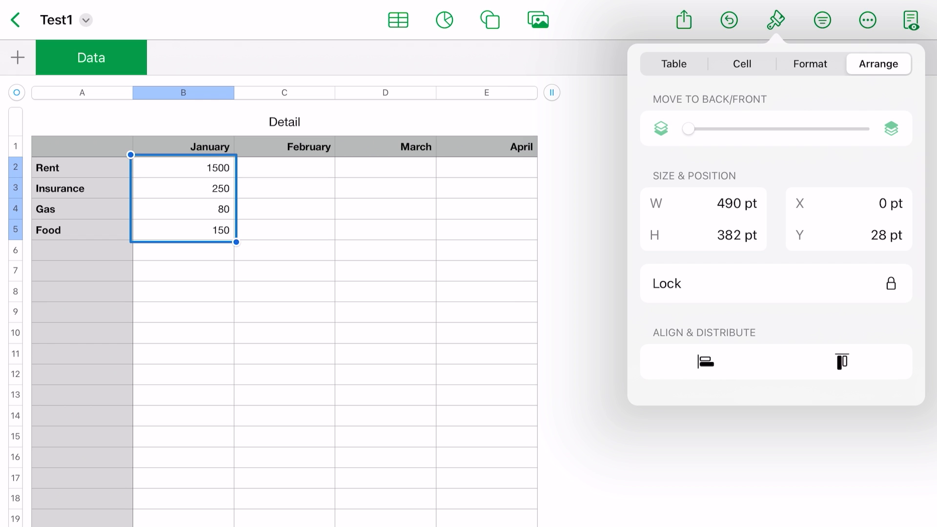
click(740, 64)
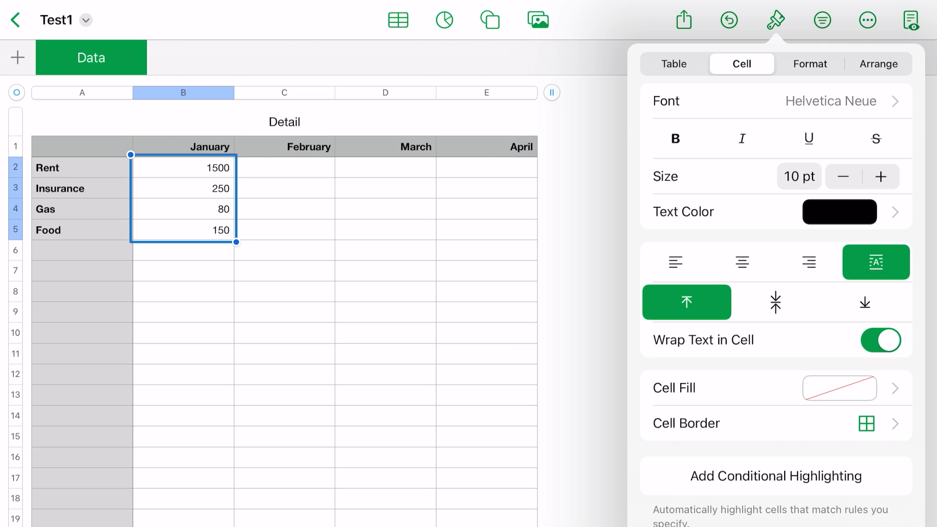
click(810, 64)
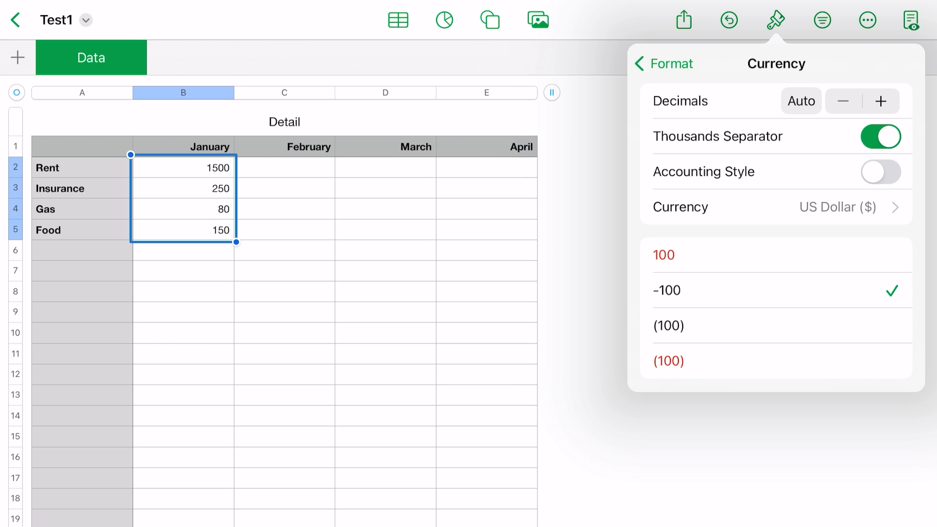
click(880, 101)
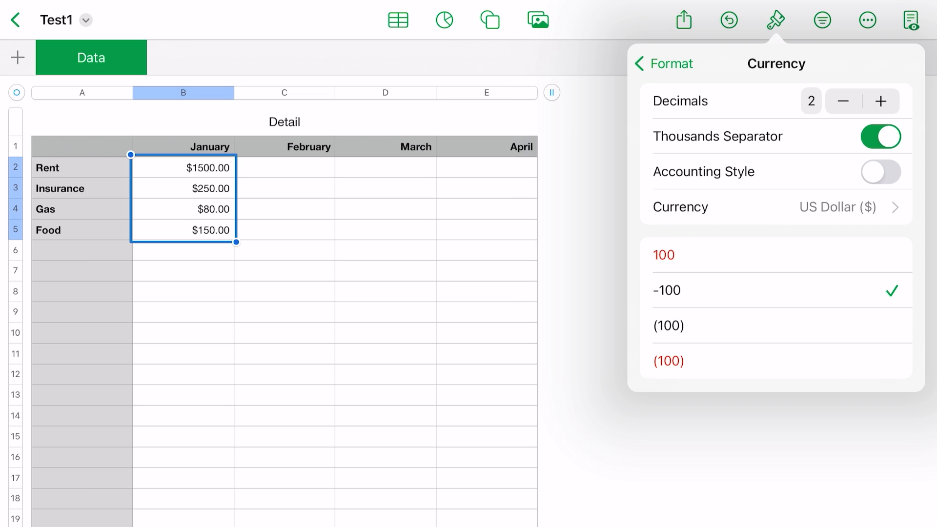
click(880, 172)
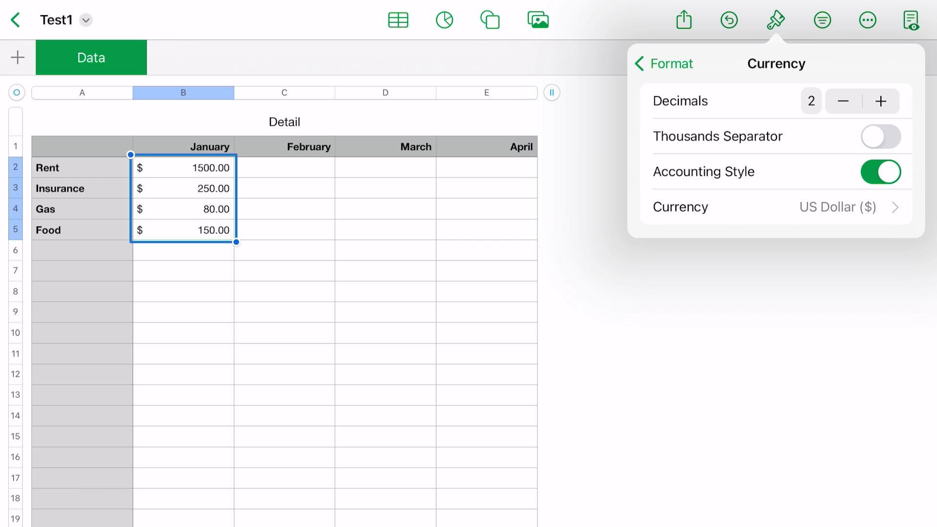
click(182, 250)
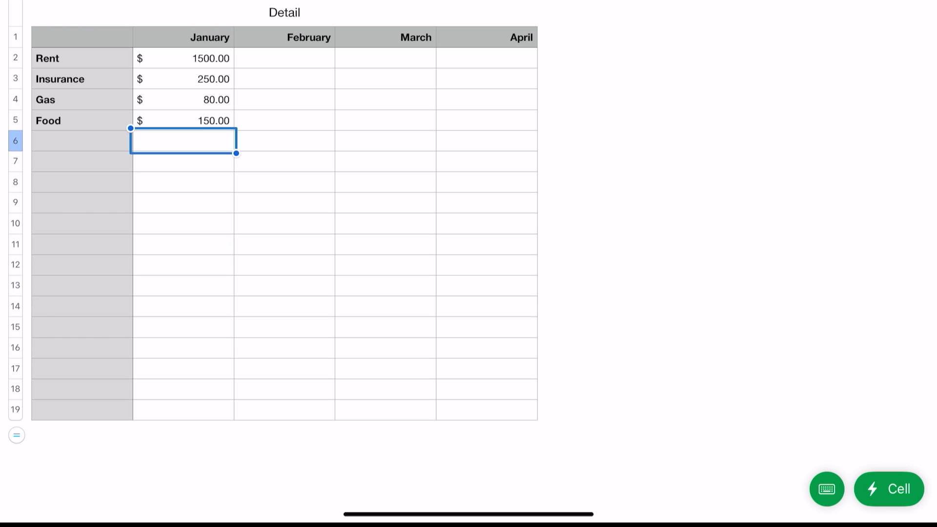
Total January in B6 with SUM(B2:B5), giving $1980.00.
click(887, 489)
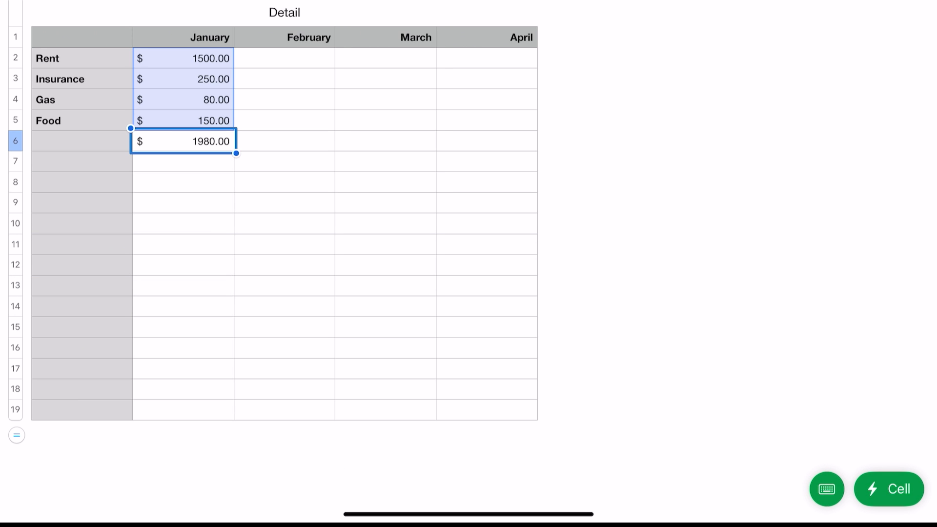
click(283, 161)
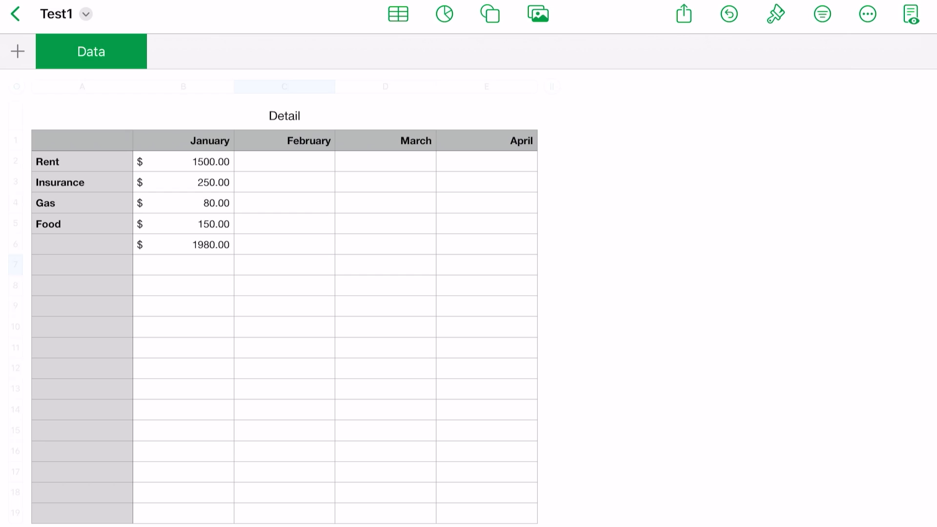
click(683, 14)
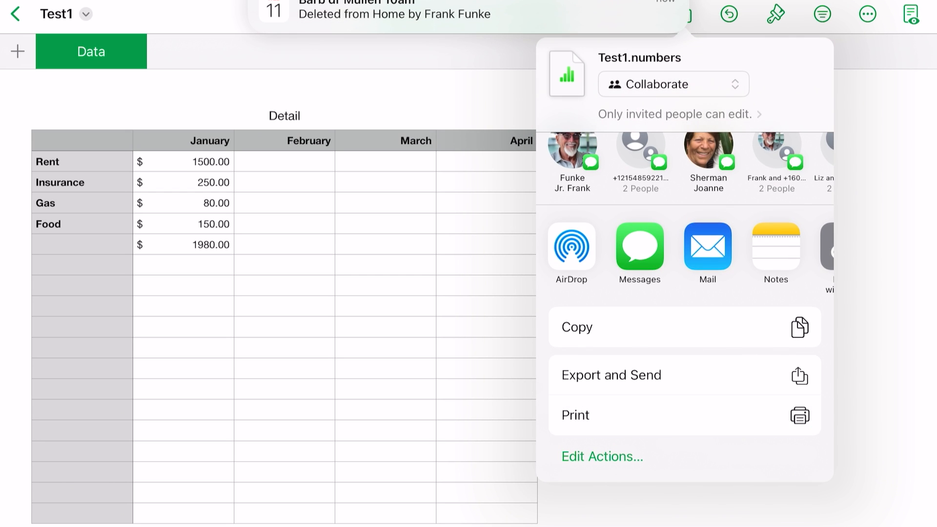
click(611, 374)
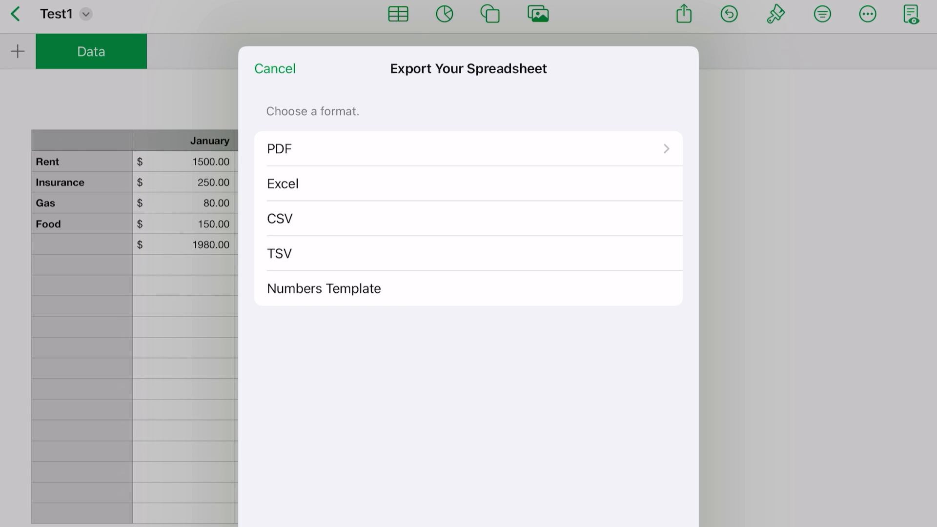
click(275, 68)
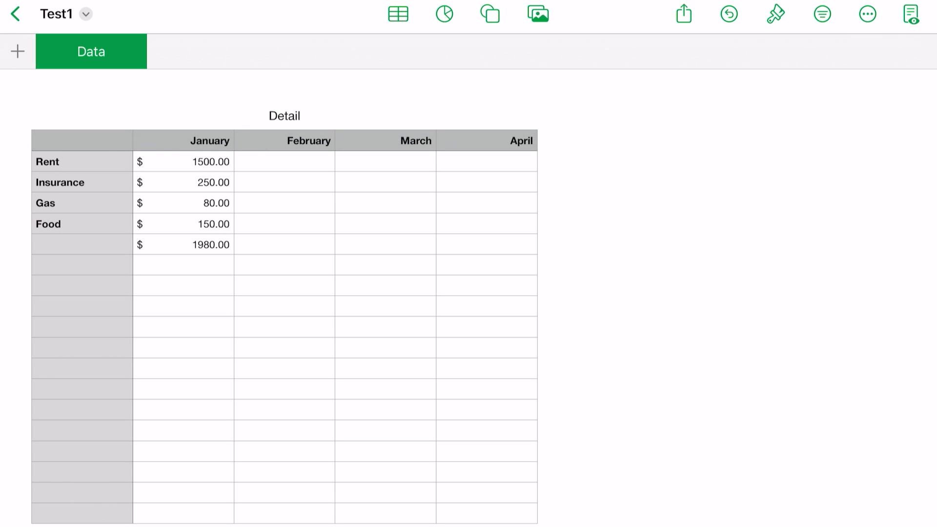